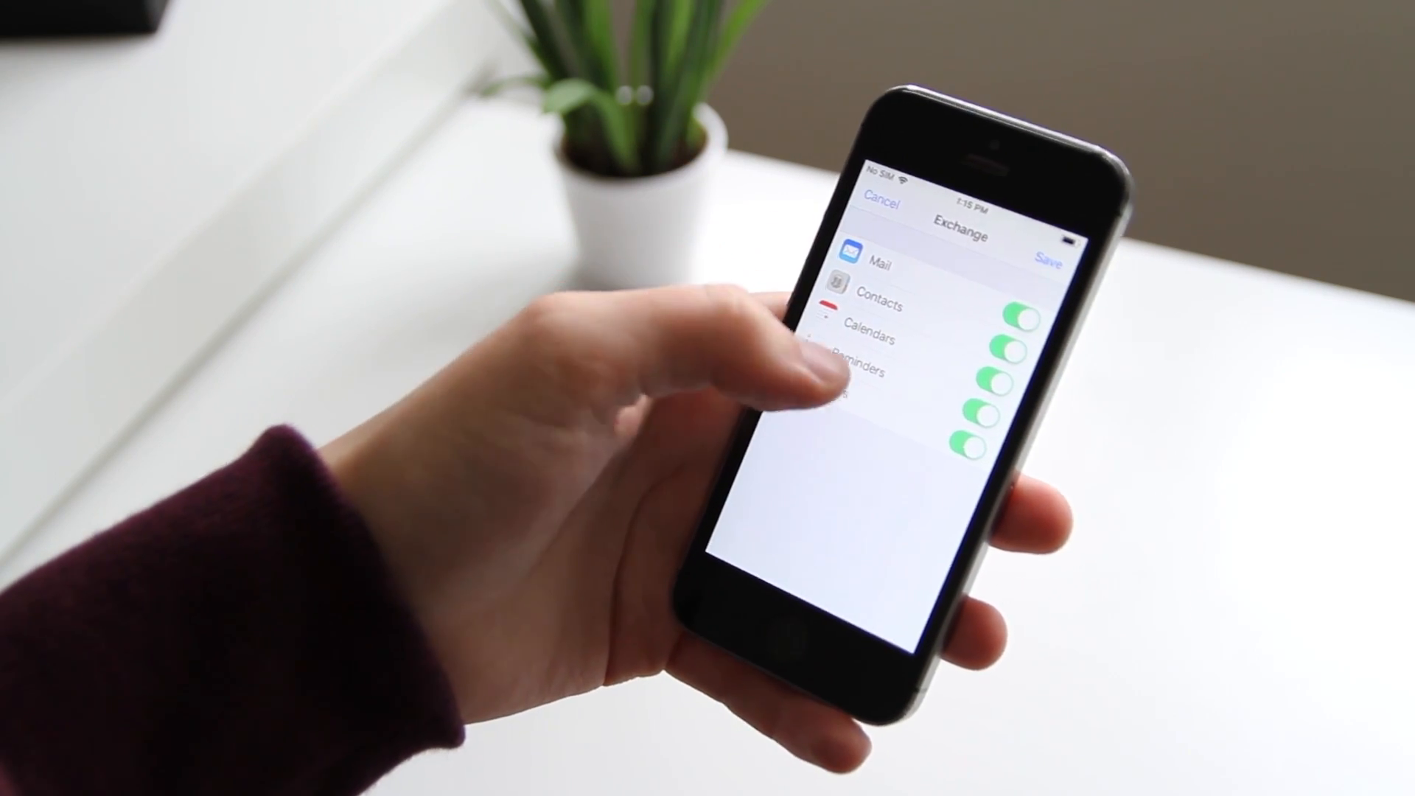
- Save the Exchange account with Mail, Contacts, Calendars, Reminders and Notes syncing enabled
left_click(1050, 262)
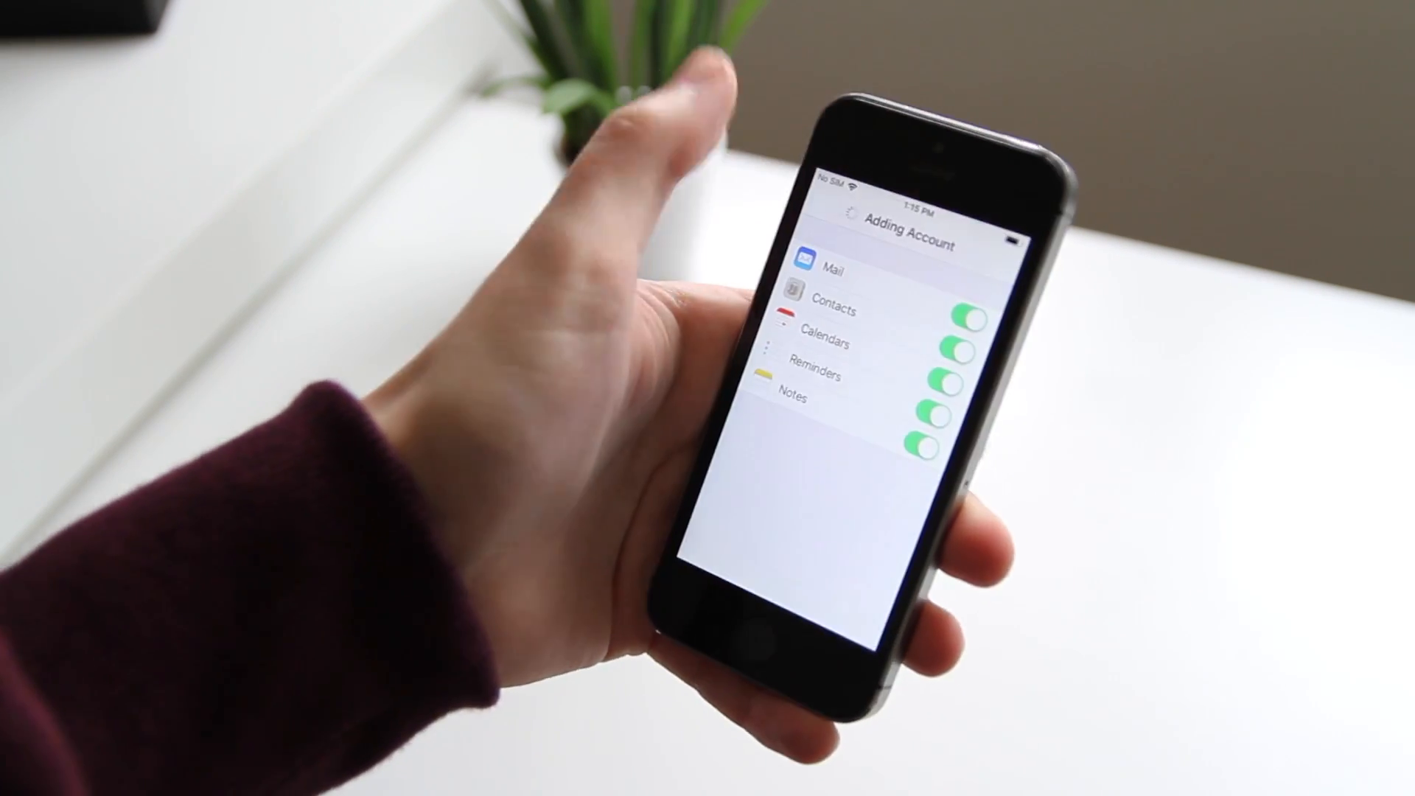